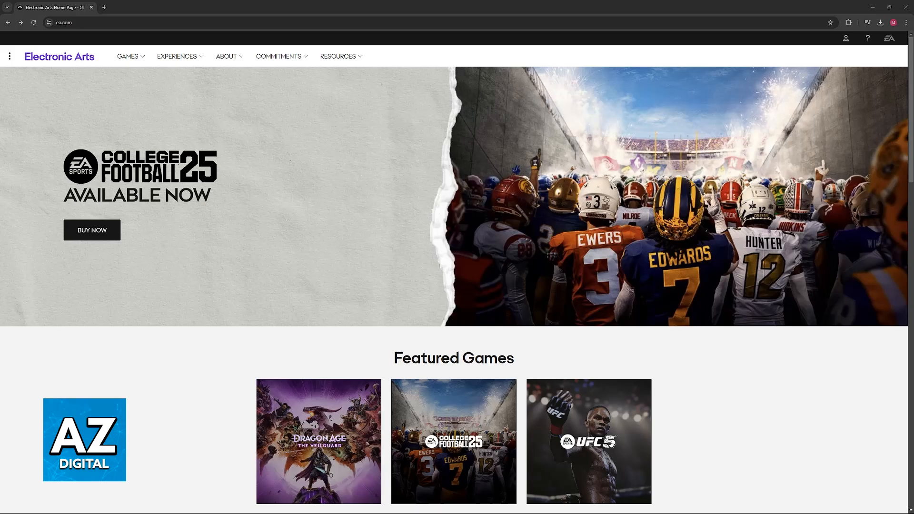
# Go to the EA Account sign-in page from the profile menu's Sign In option
pyautogui.scroll(-3)
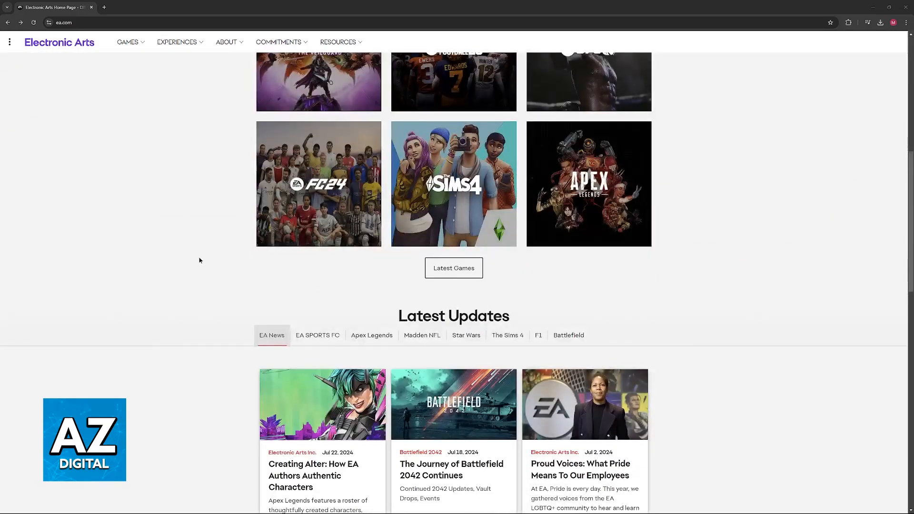
pyautogui.scroll(3)
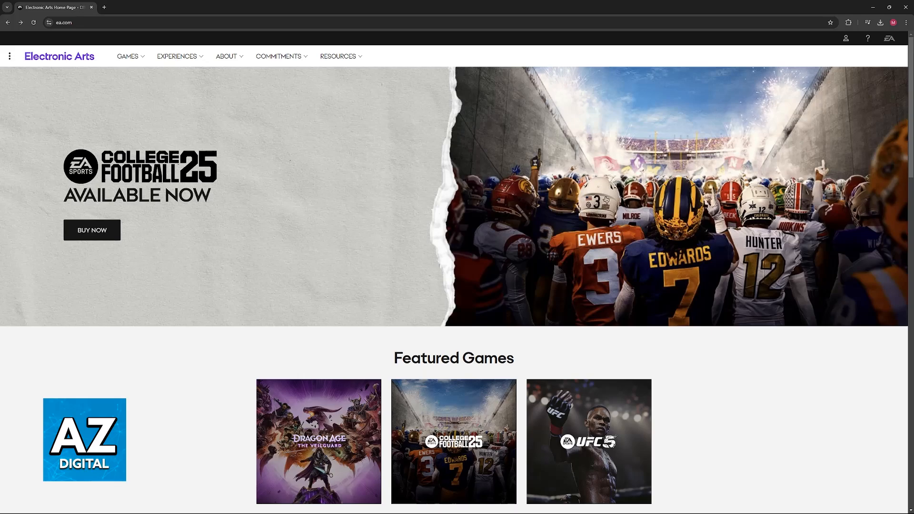
pyautogui.moveTo(425, 254)
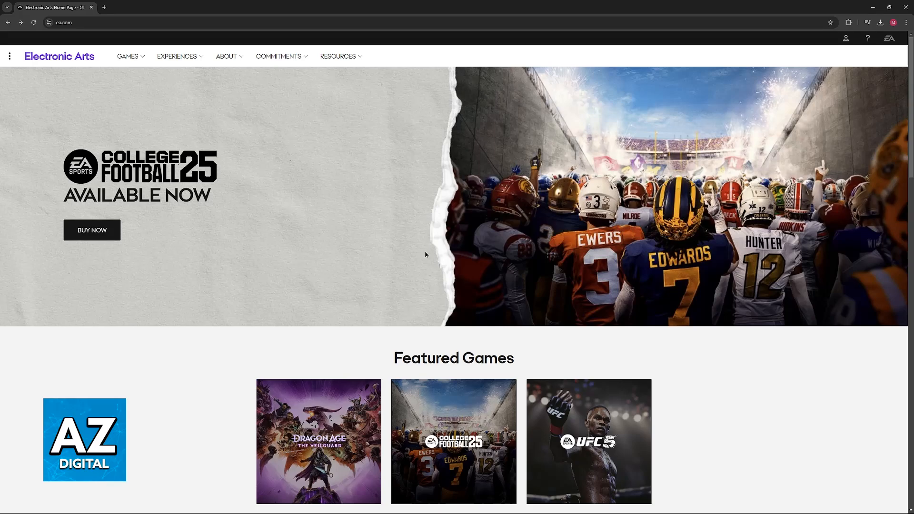
pyautogui.scroll(-3)
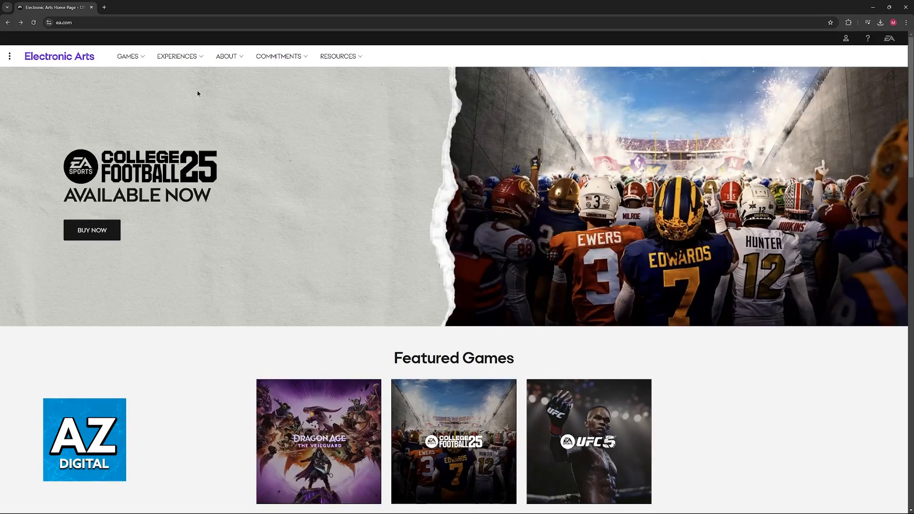
pyautogui.moveTo(406, 331)
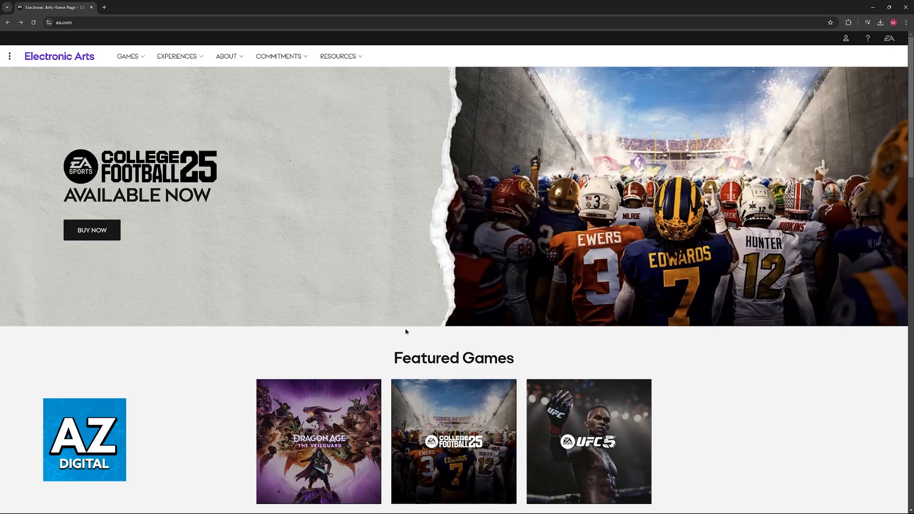
pyautogui.moveTo(257, 373)
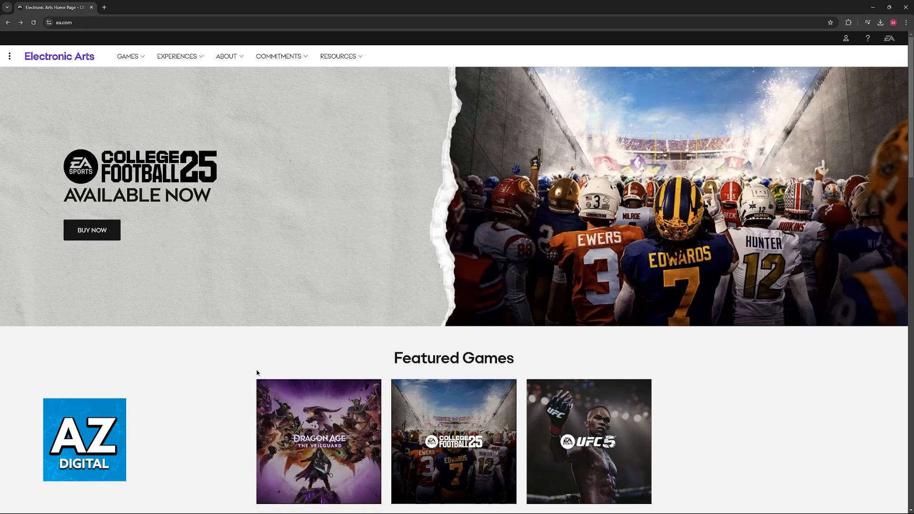
pyautogui.click(850, 38)
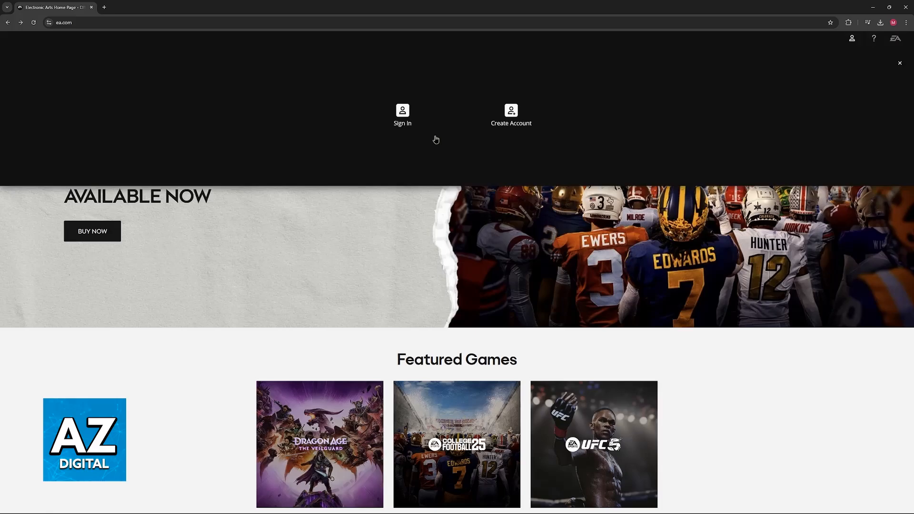
pyautogui.click(401, 113)
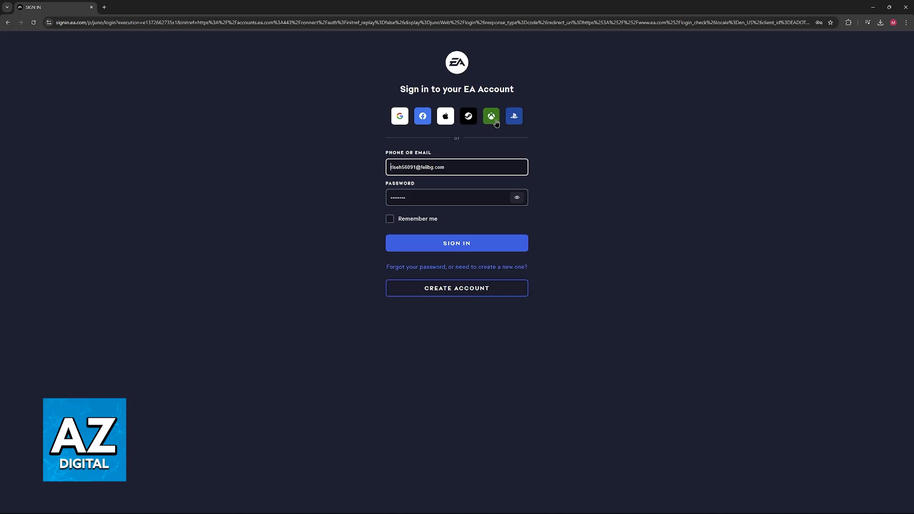
pyautogui.click(492, 116)
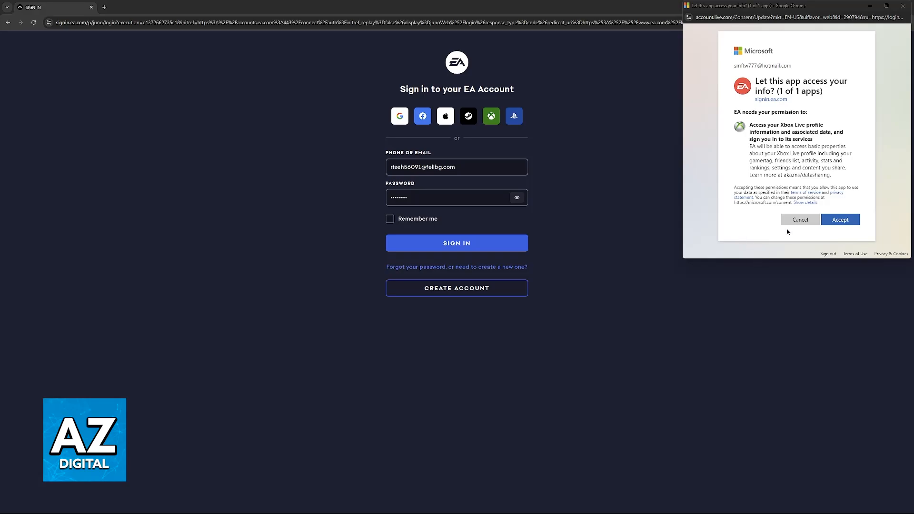
pyautogui.moveTo(751, 102)
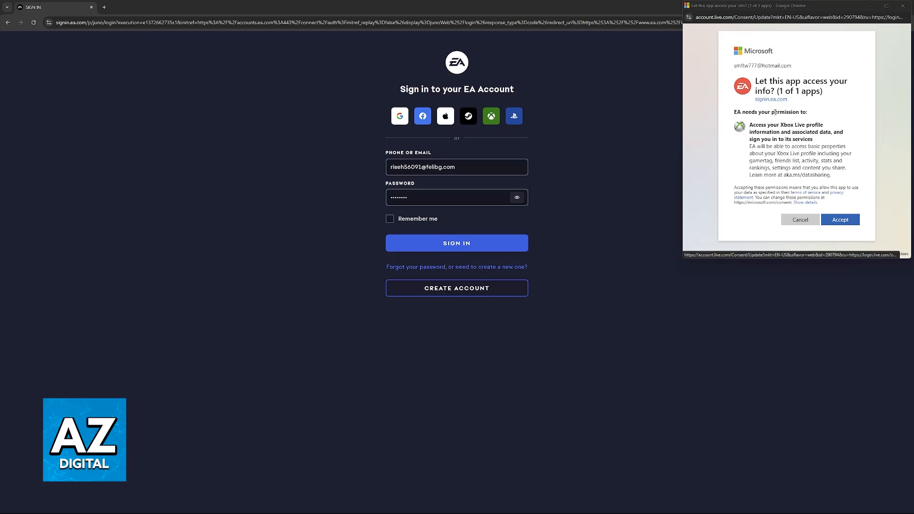
# Accept the Microsoft consent request so EA can access the Xbox Live profile
pyautogui.click(840, 220)
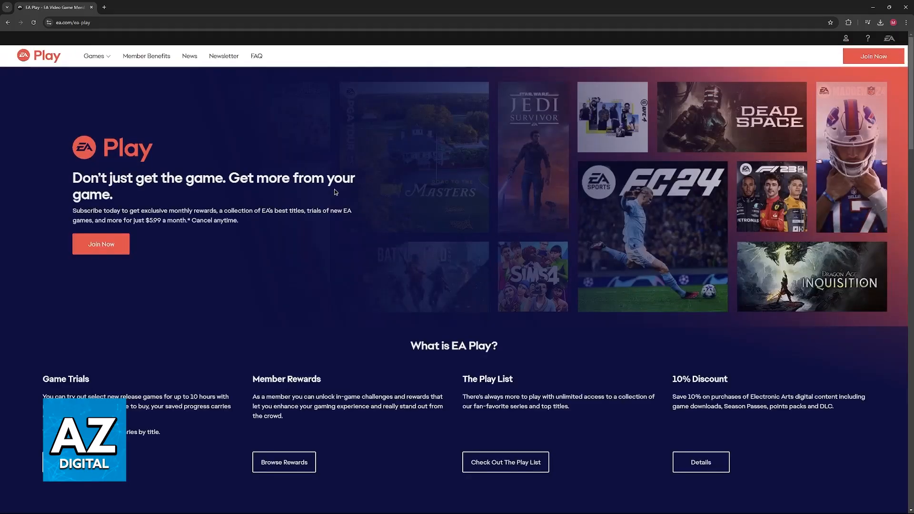
# Follow the footer Help link to EA's support site on help.ea.com
pyautogui.scroll(-3)
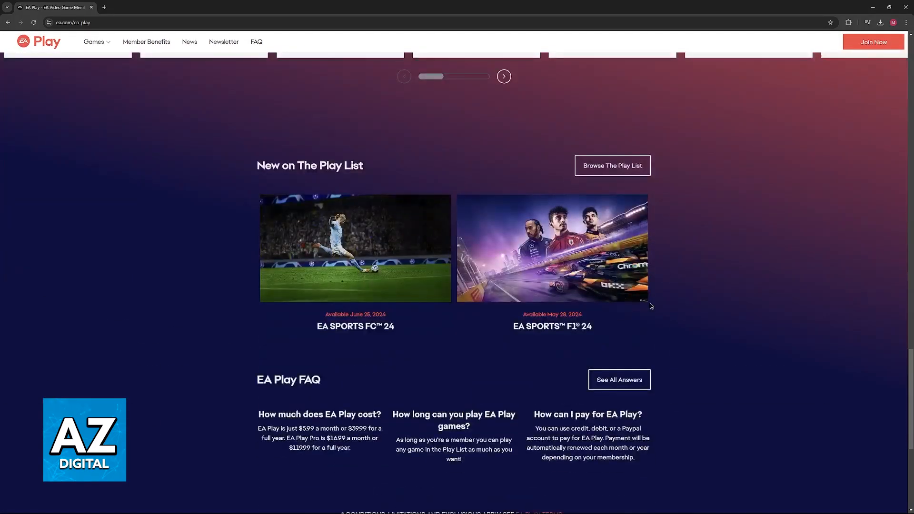
pyautogui.scroll(-3)
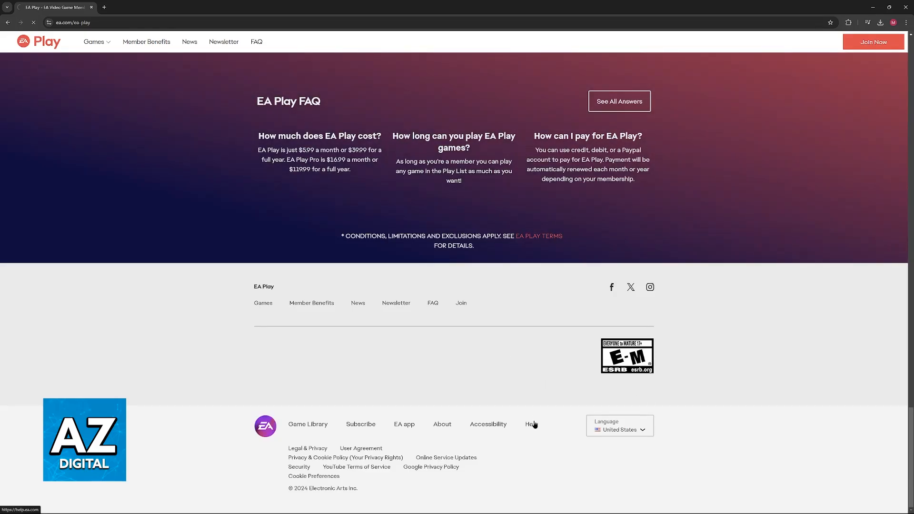
pyautogui.click(531, 423)
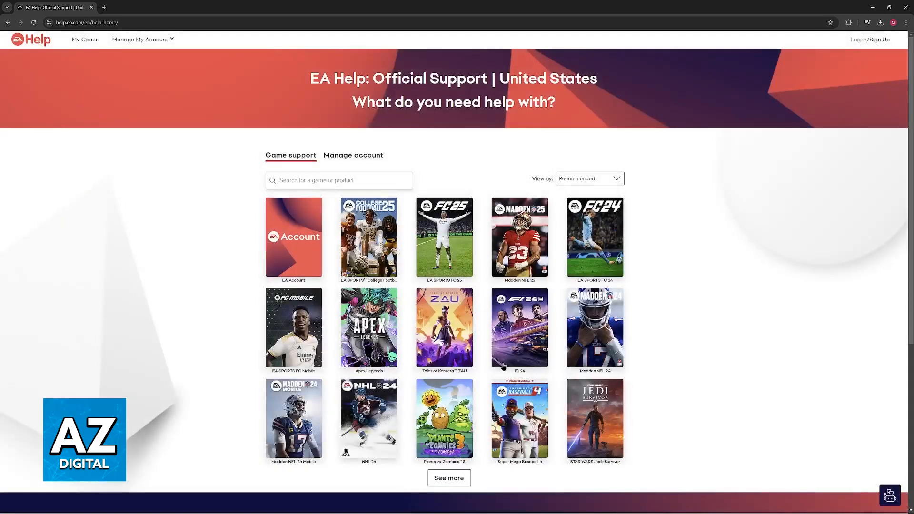
pyautogui.moveTo(671, 273)
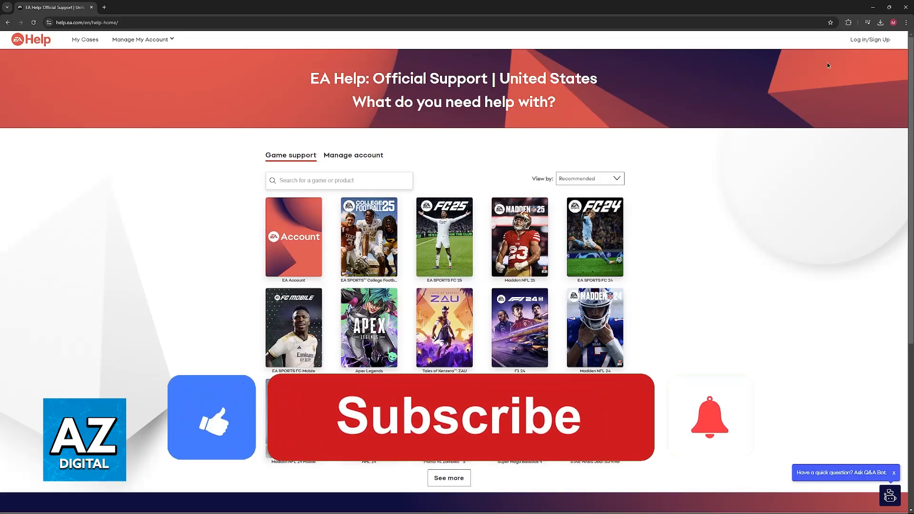
pyautogui.click(458, 418)
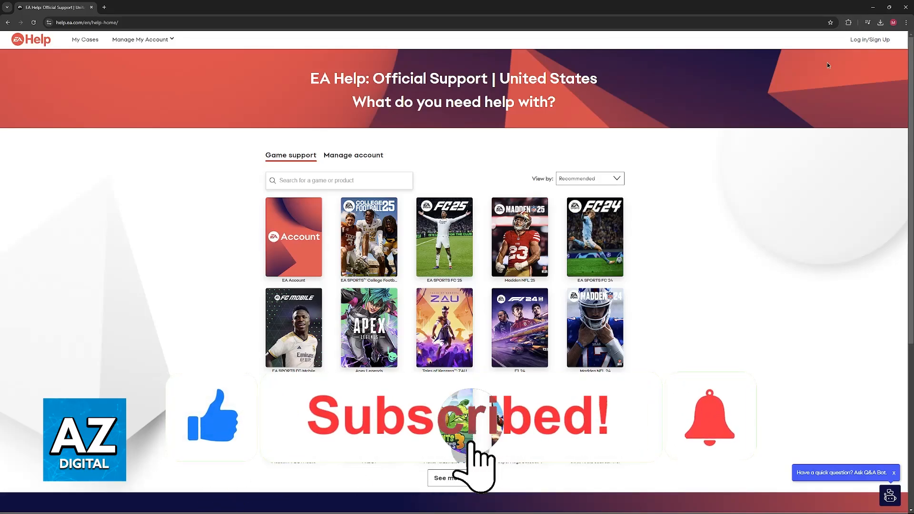